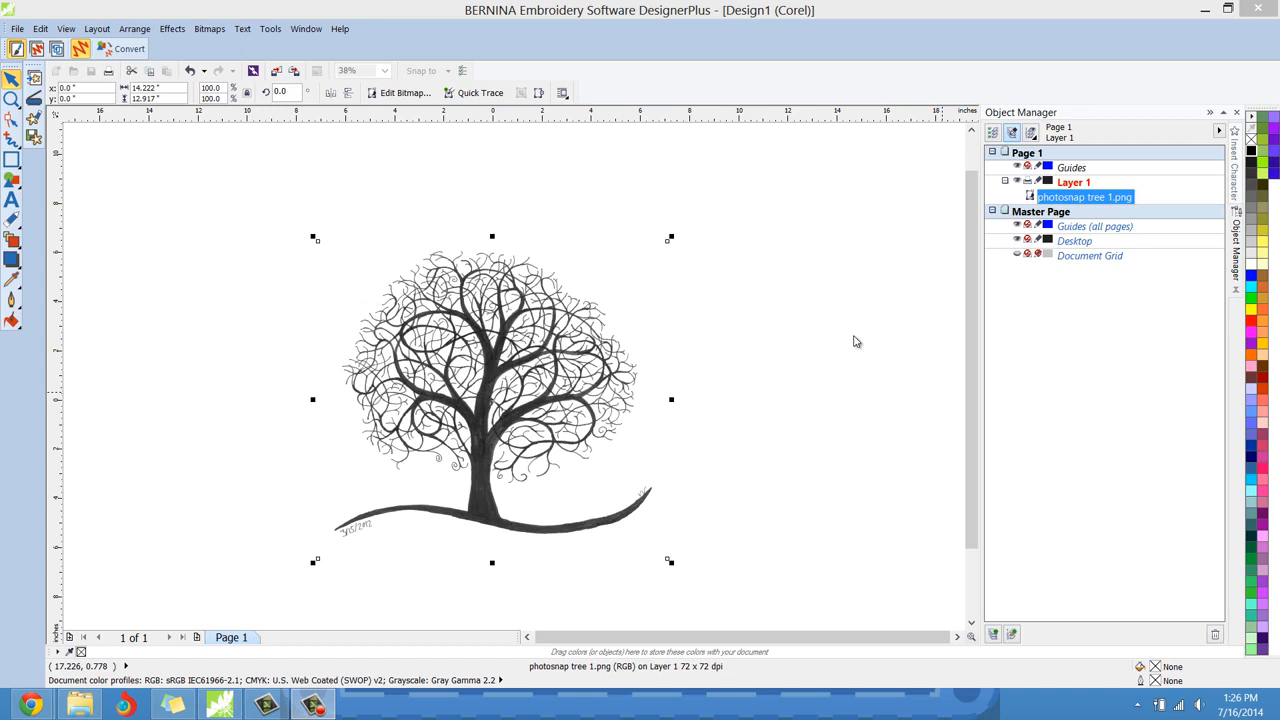
{"action": "mouse_move", "coordinate": [785, 315]}
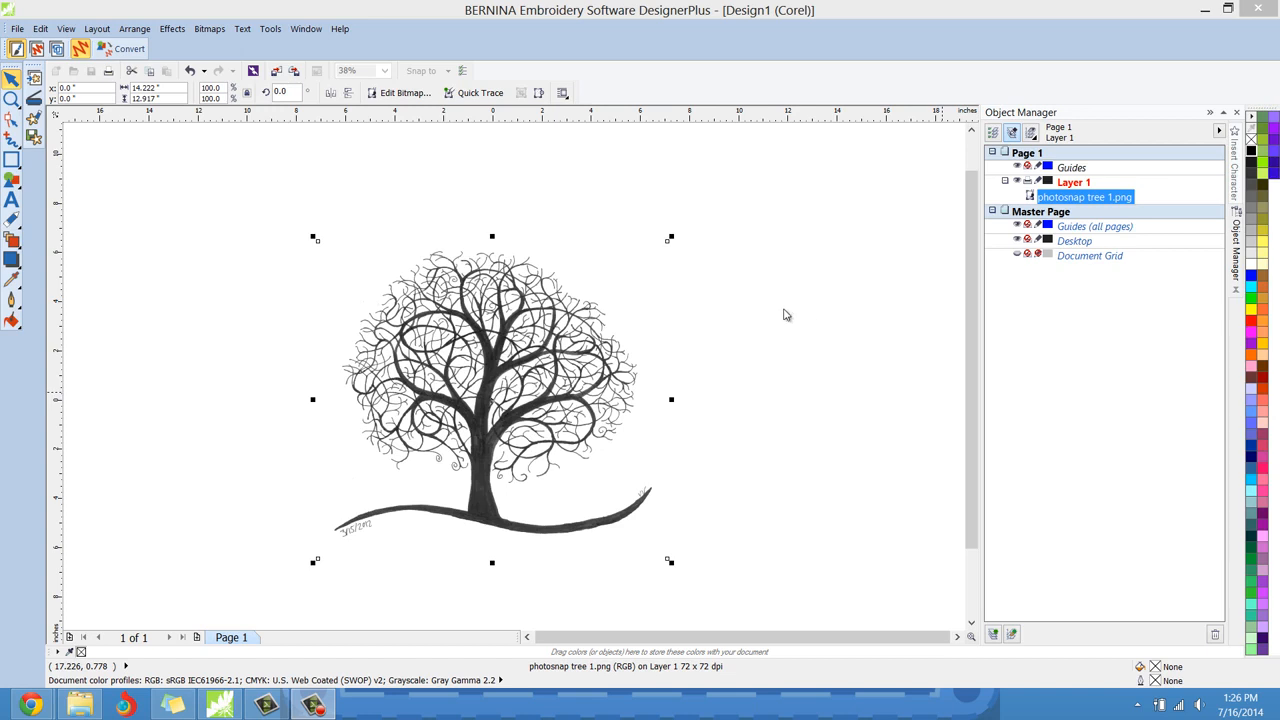
{"action": "mouse_move", "coordinate": [255, 593]}
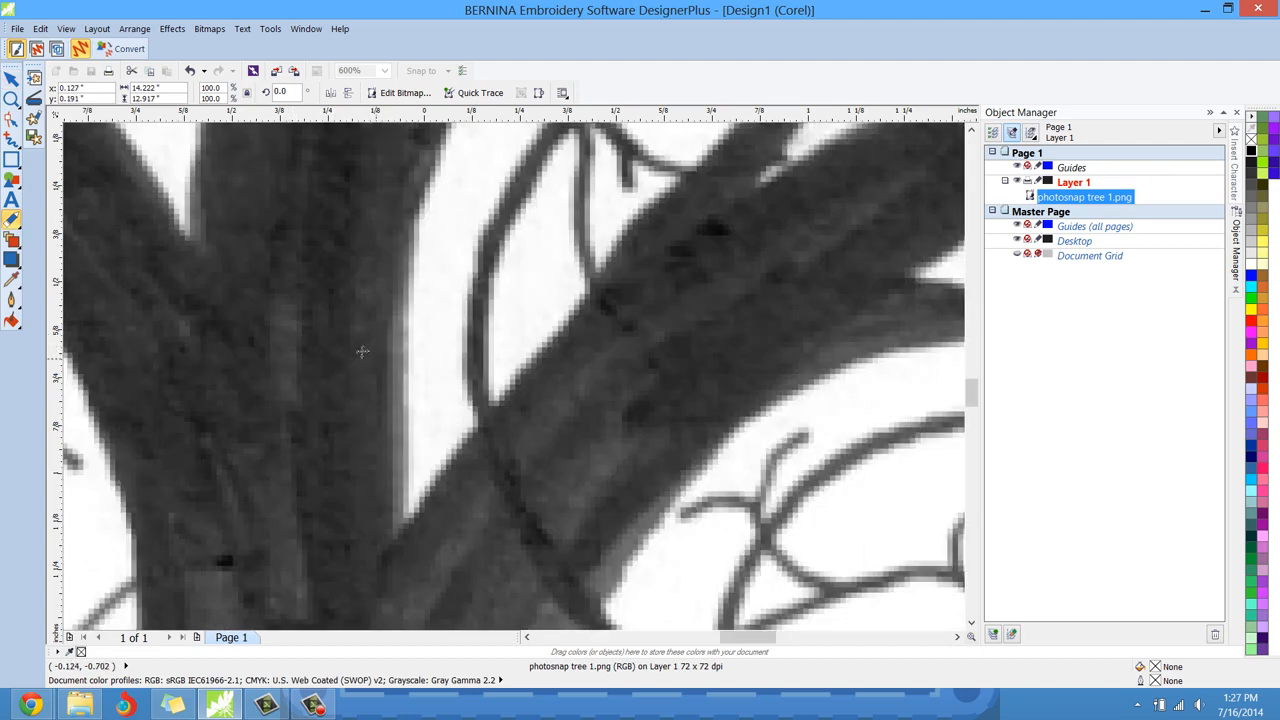
{"action": "mouse_move", "coordinate": [182, 335]}
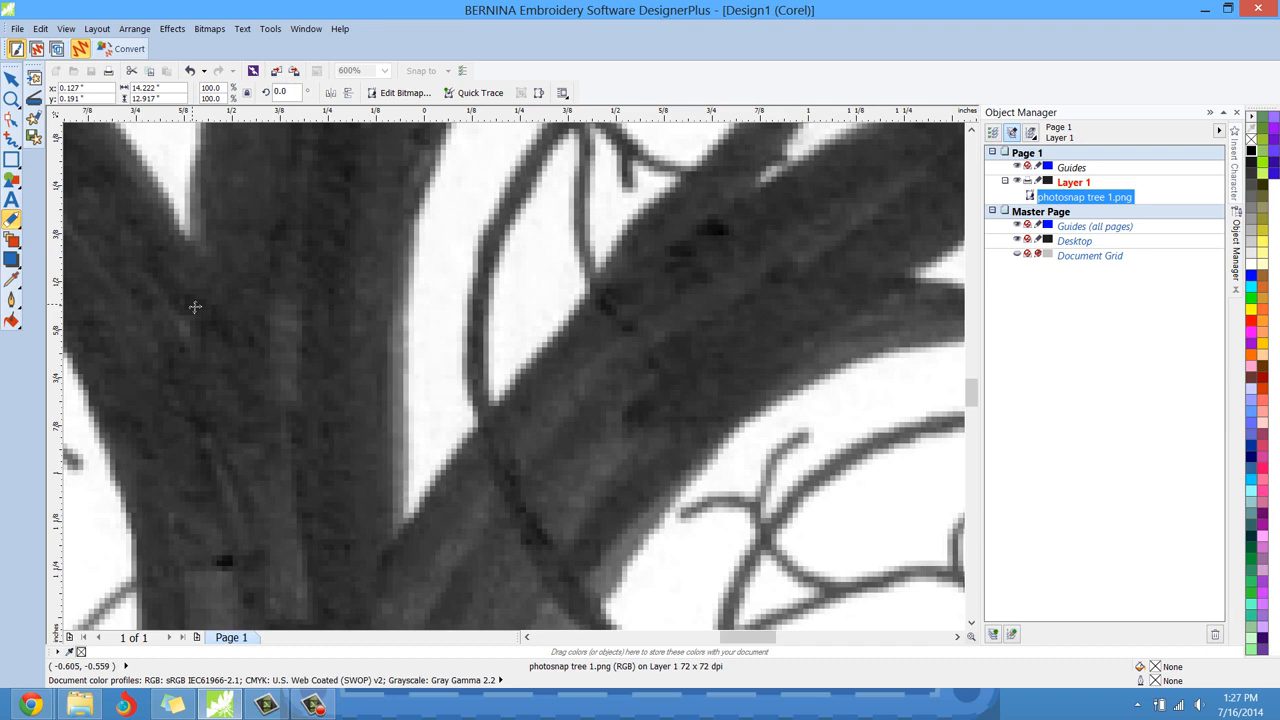
{"action": "mouse_move", "coordinate": [258, 279]}
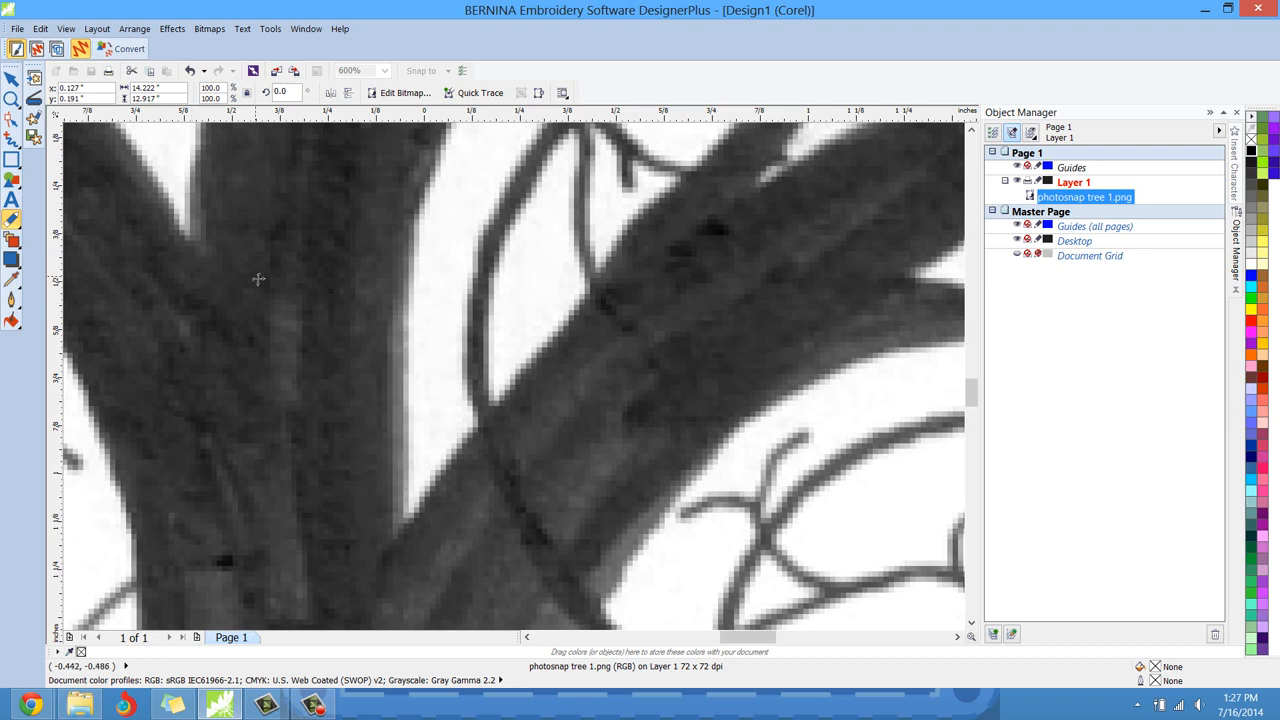
{"action": "mouse_move", "coordinate": [543, 442]}
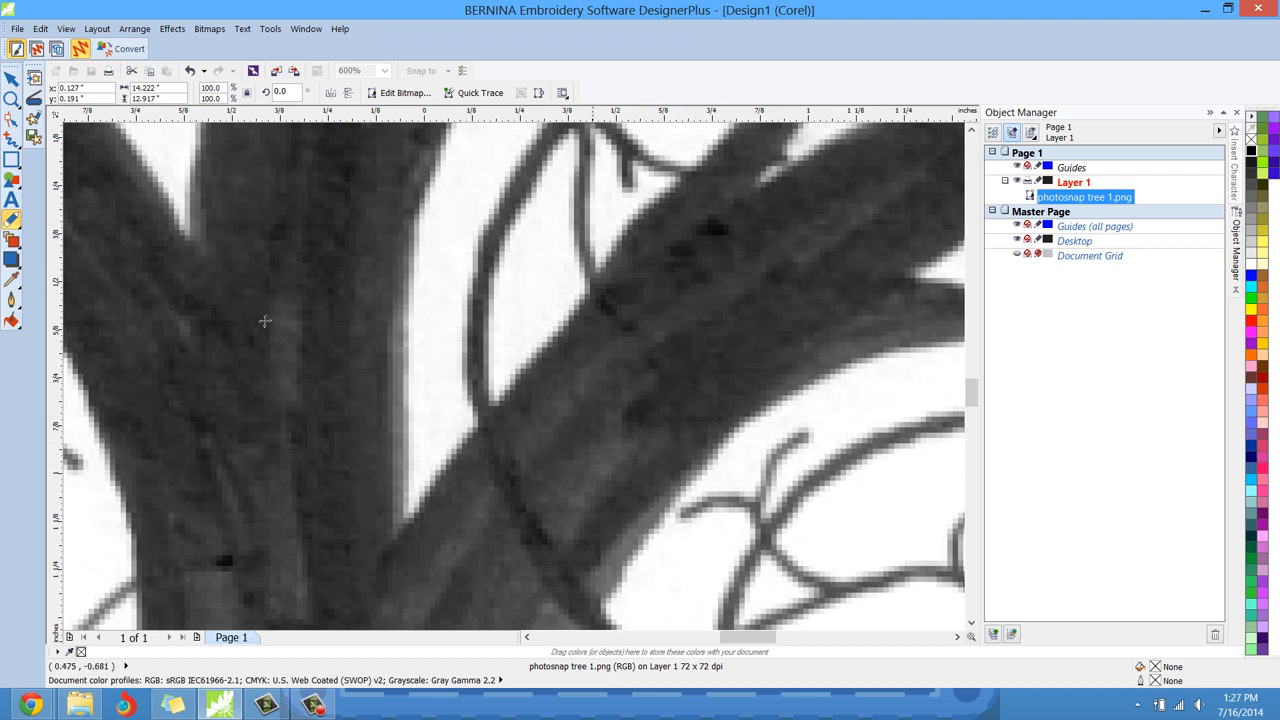
{"action": "mouse_move", "coordinate": [189, 345]}
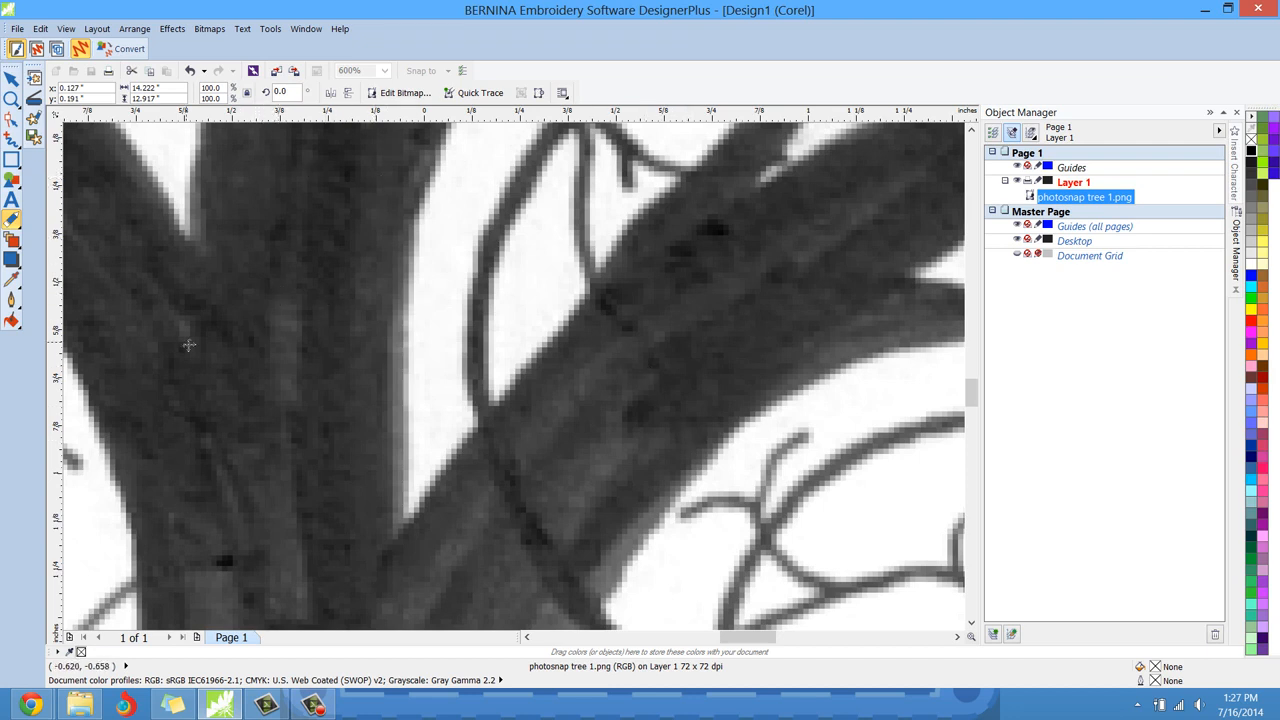
{"action": "mouse_move", "coordinate": [750, 334]}
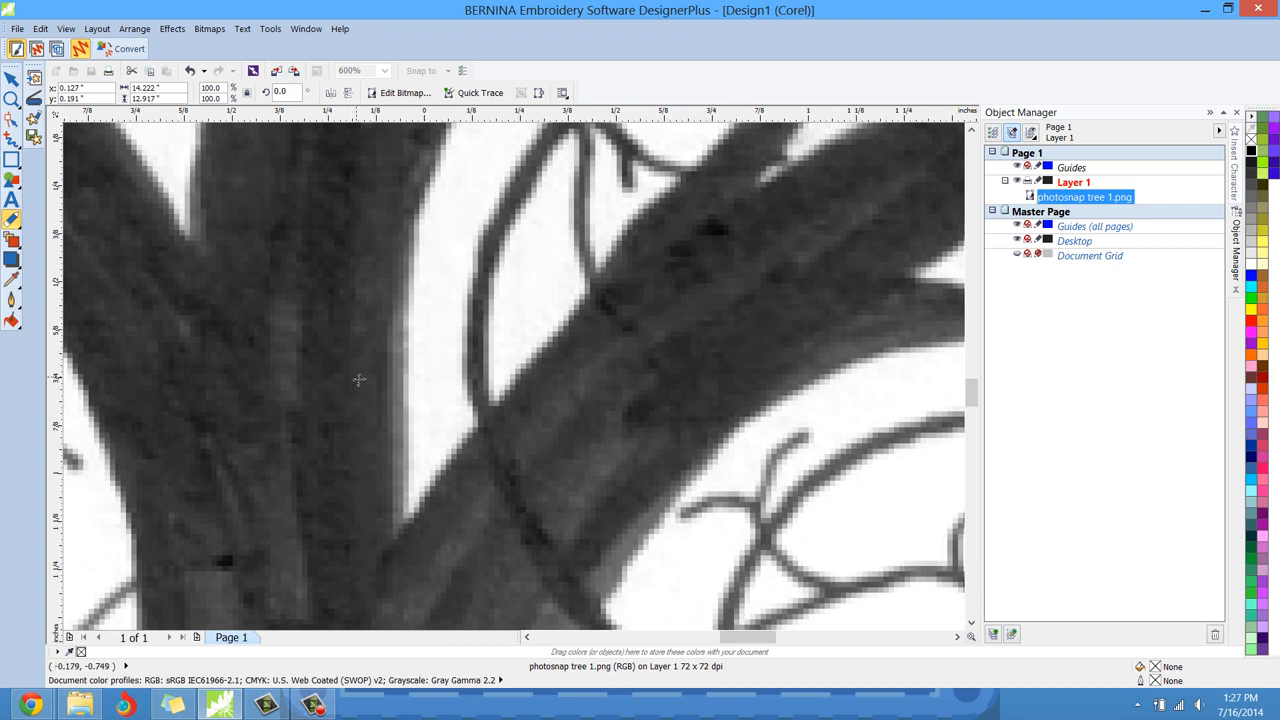
{"action": "mouse_move", "coordinate": [427, 197]}
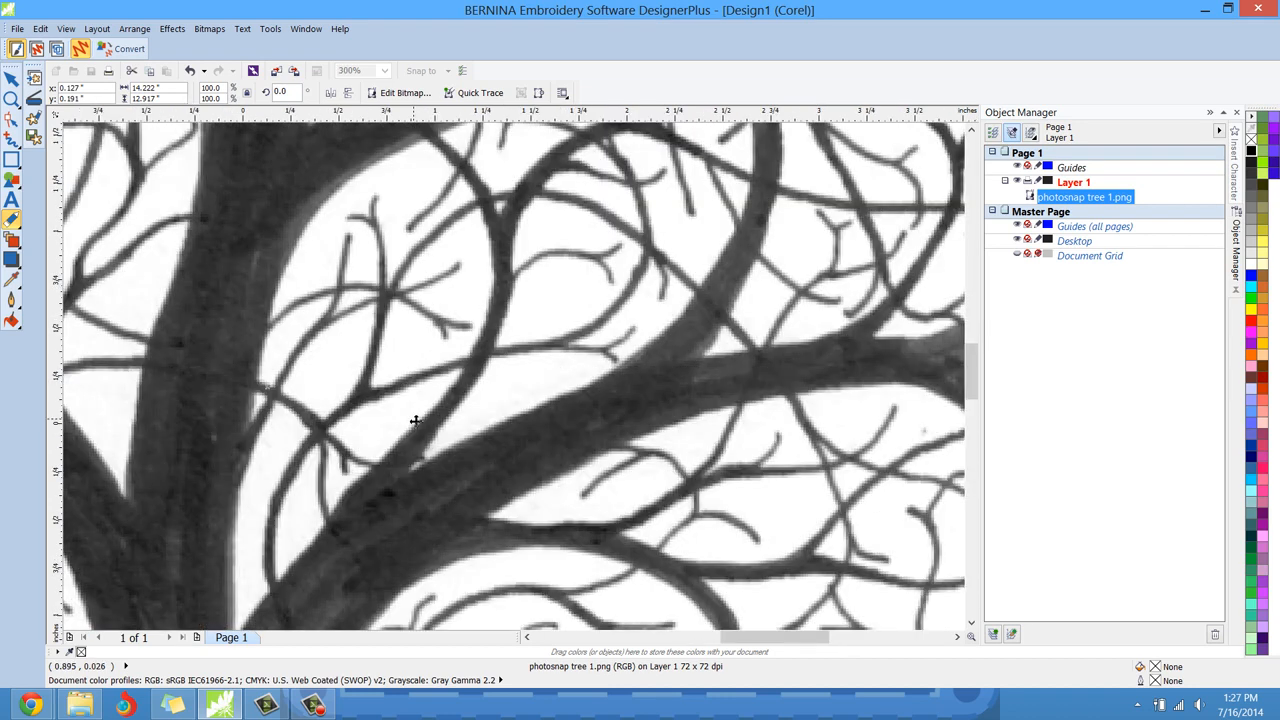
{"action": "mouse_move", "coordinate": [470, 330]}
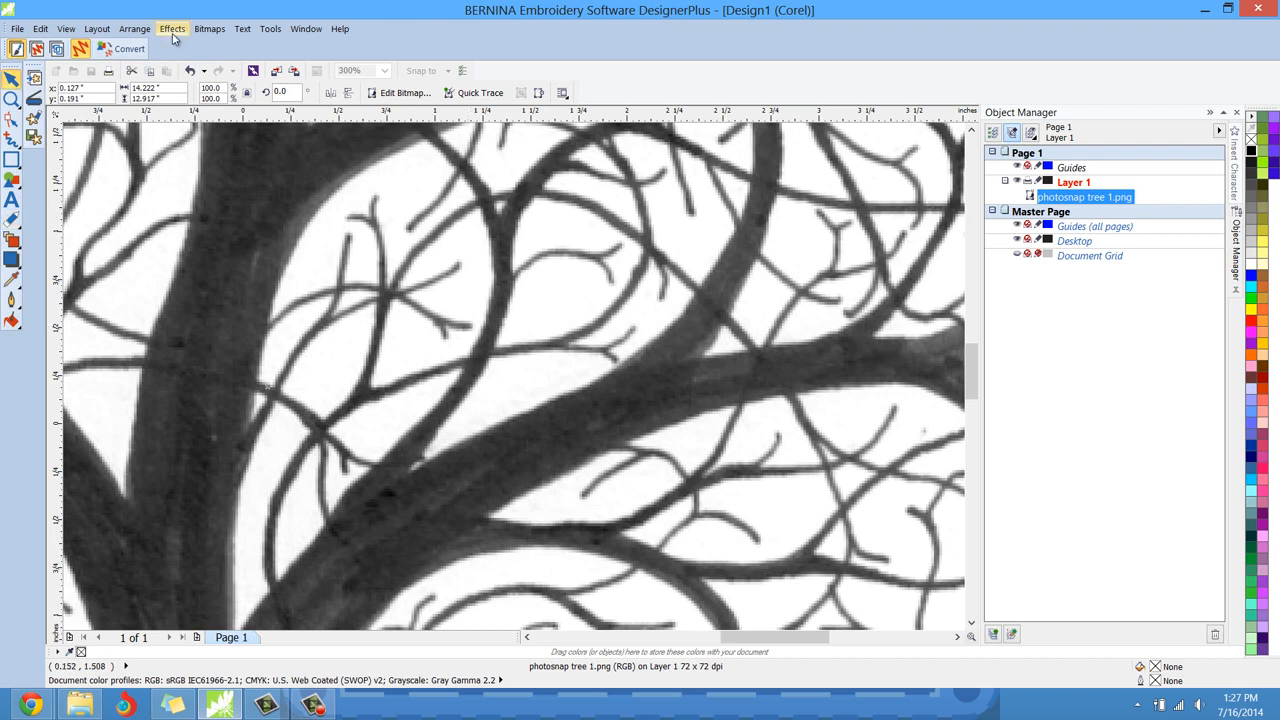
Step: Open Effects > Adjust > Brightness/Contrast/Intensity for the tree bitmap
{"action": "left_click", "coordinate": [172, 28]}
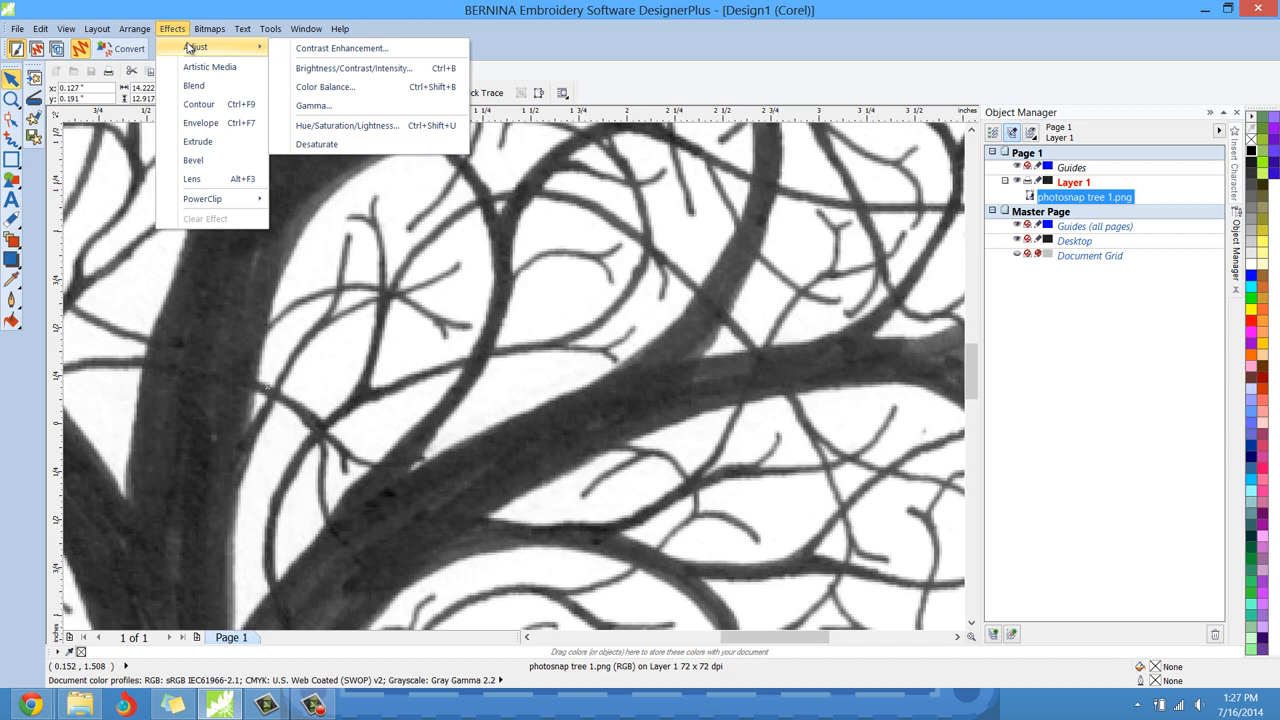
{"action": "mouse_move", "coordinate": [223, 52]}
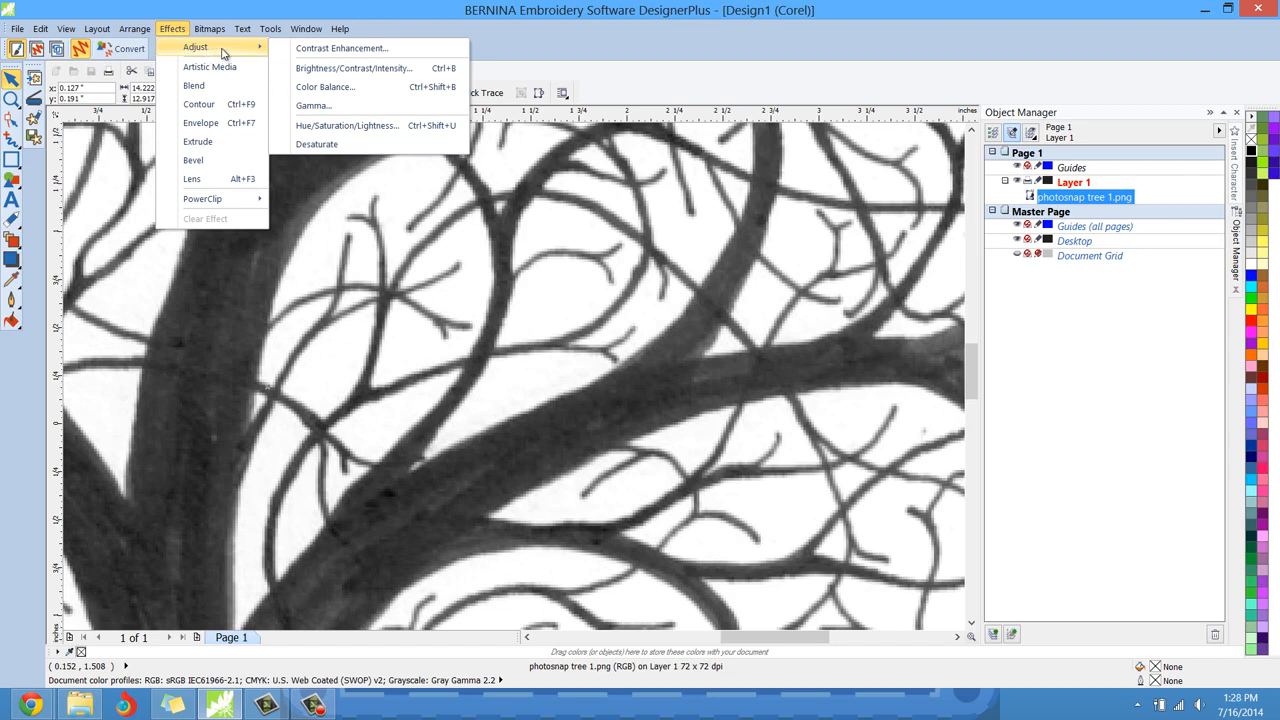
{"action": "mouse_move", "coordinate": [353, 68]}
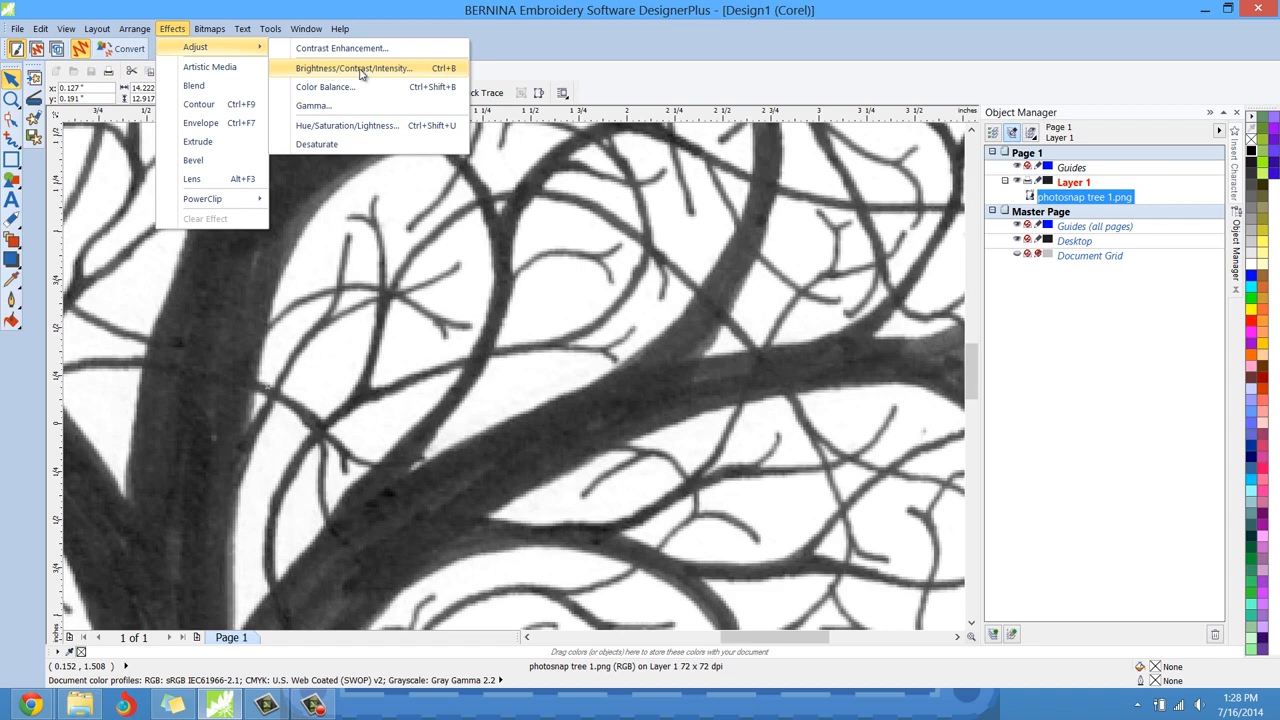
{"action": "mouse_move", "coordinate": [381, 70]}
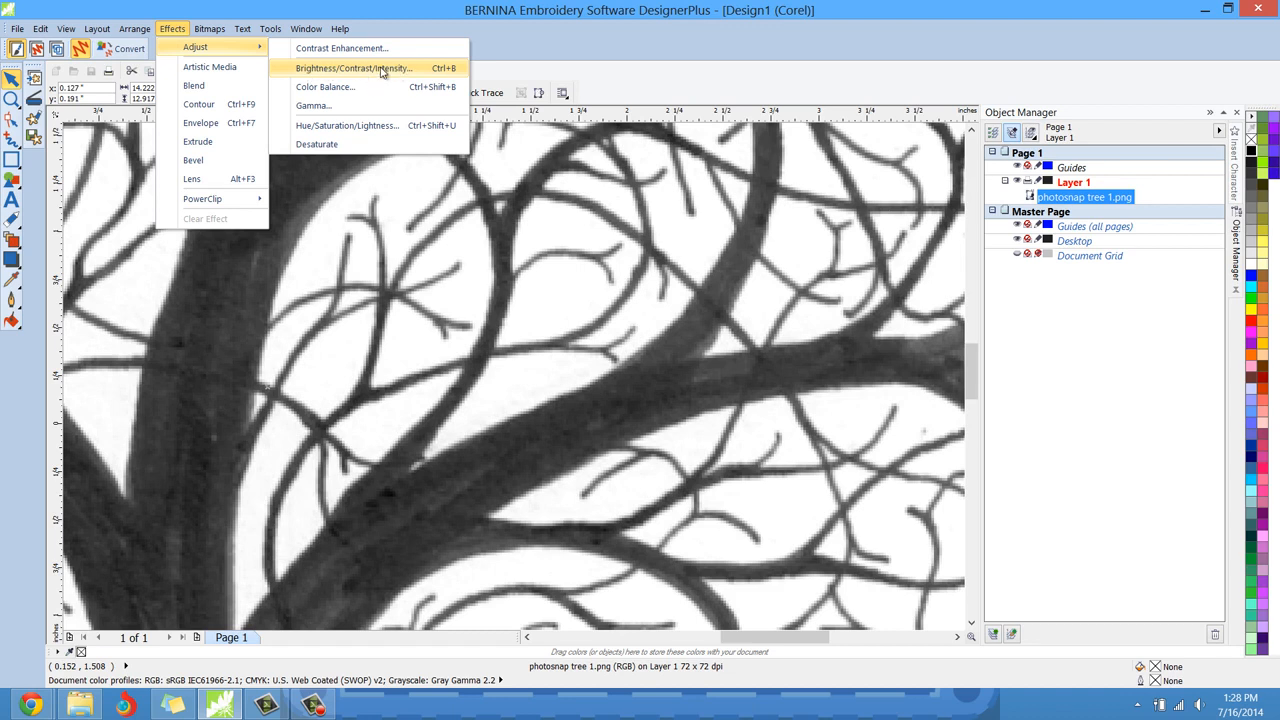
{"action": "left_click", "coordinate": [352, 68]}
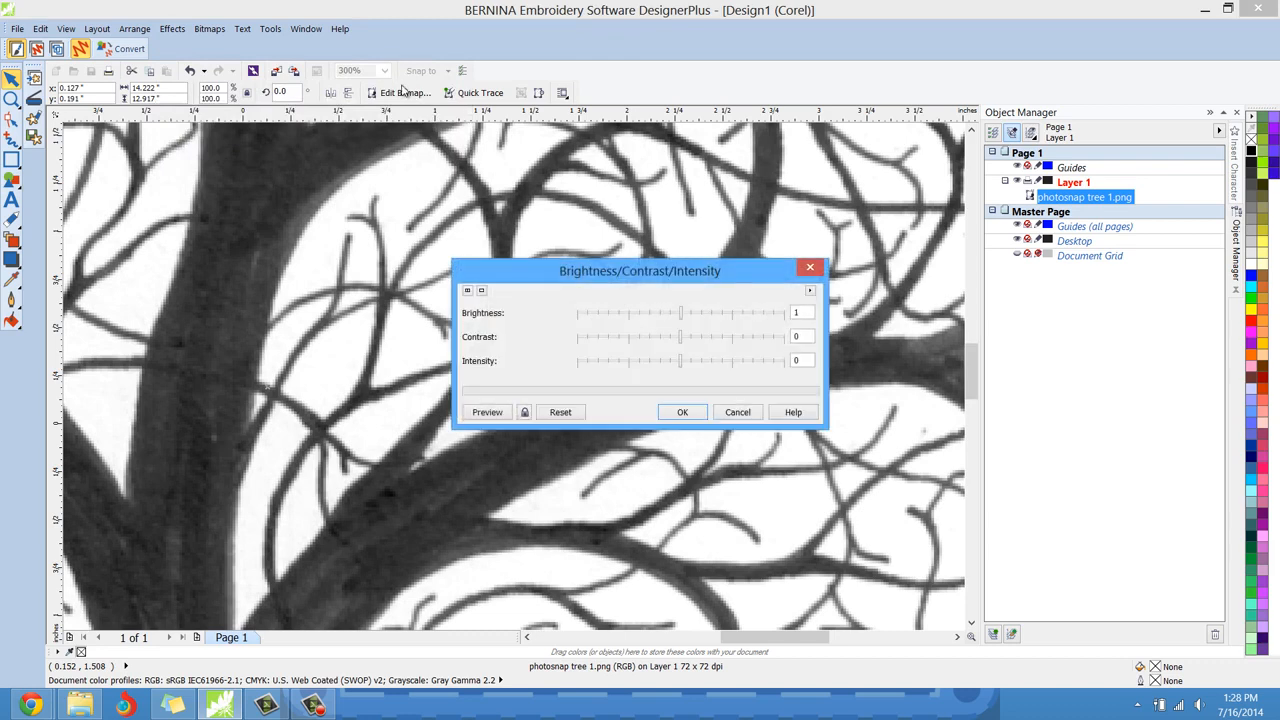
Step: Move the dialog aside and raise Contrast to 100, previewing the crisper tree
{"action": "left_click_drag", "start_coordinate": [639, 270], "coordinate": [785, 110]}
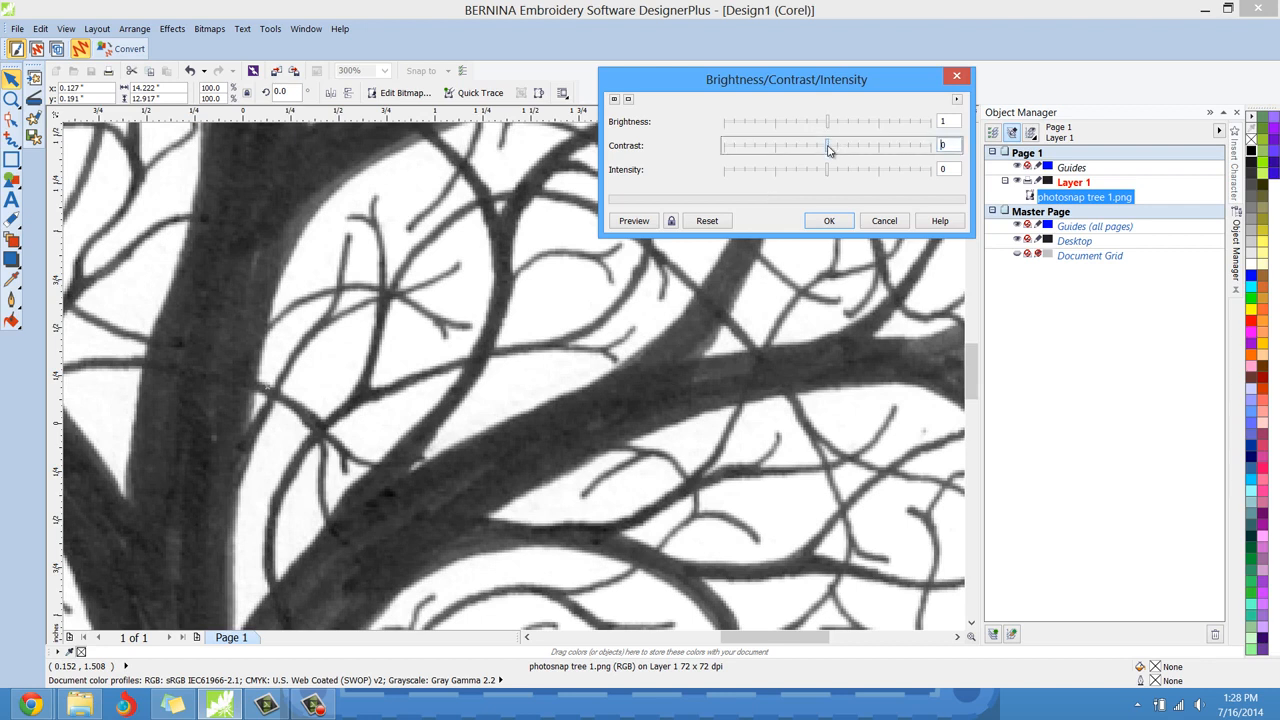
{"action": "left_click_drag", "start_coordinate": [827, 145], "coordinate": [878, 145]}
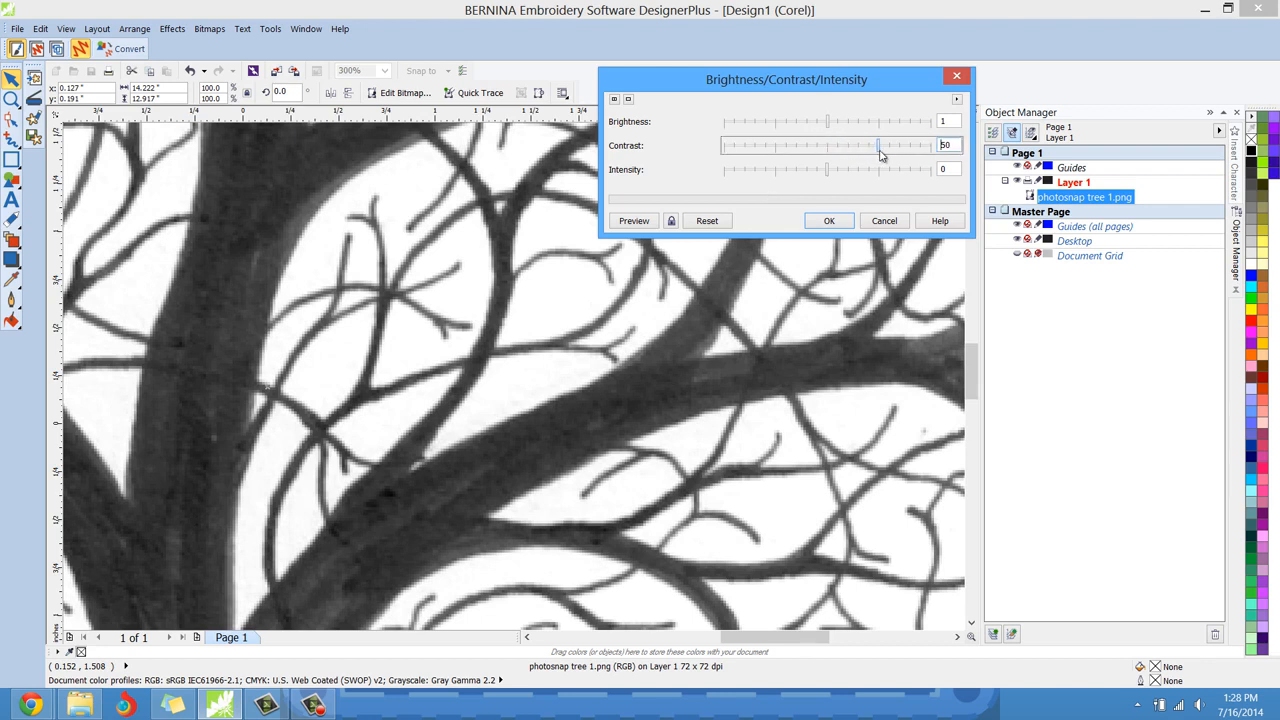
{"action": "left_click_drag", "start_coordinate": [871, 146], "coordinate": [881, 146]}
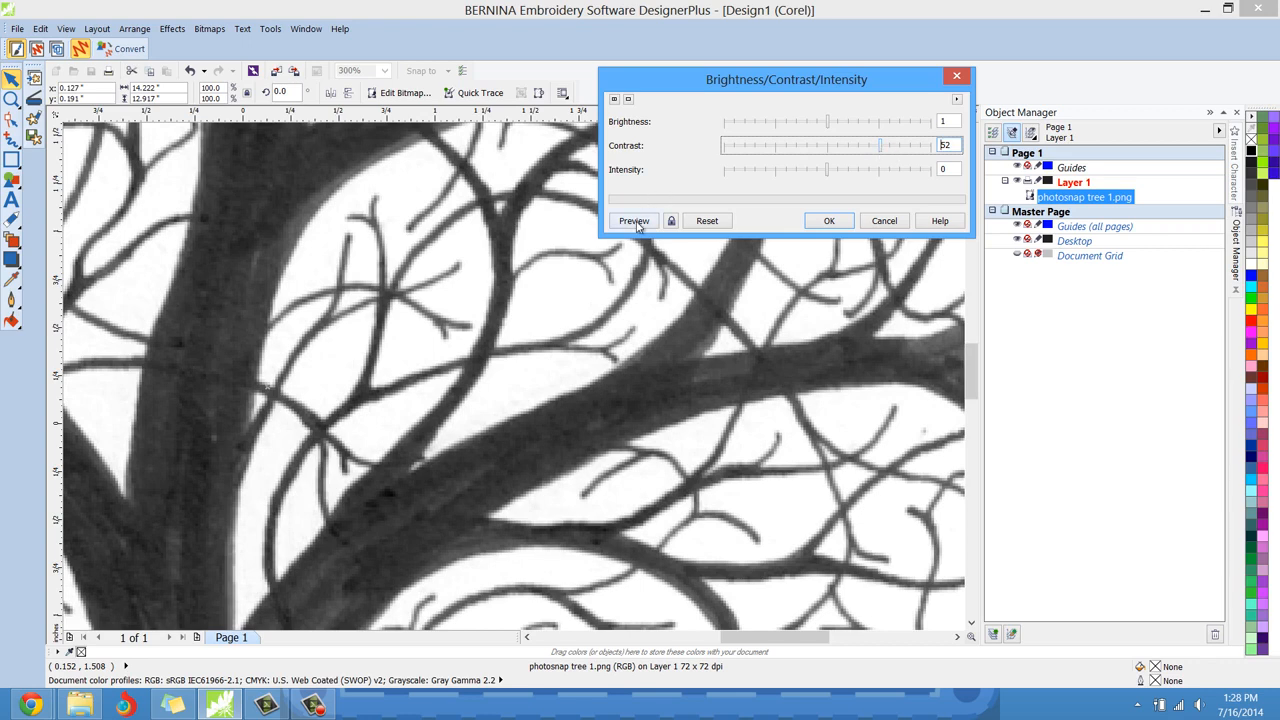
{"action": "left_click", "coordinate": [634, 221]}
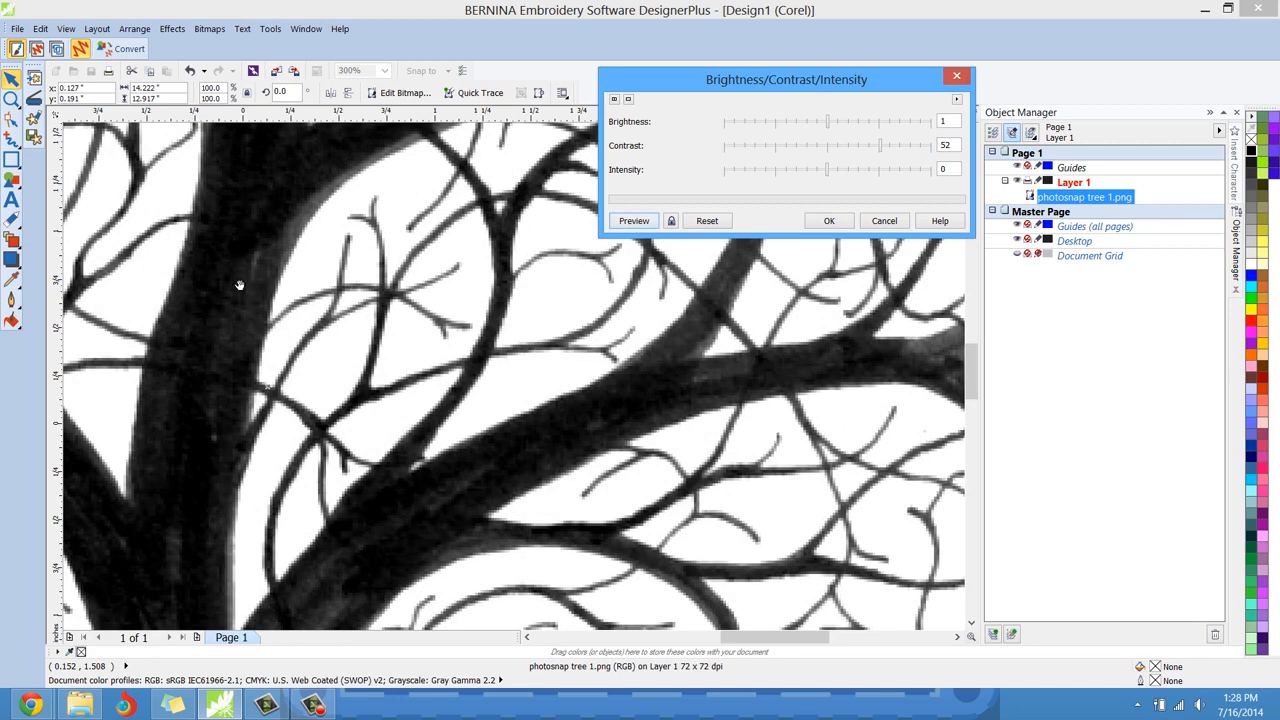
{"action": "mouse_move", "coordinate": [215, 357]}
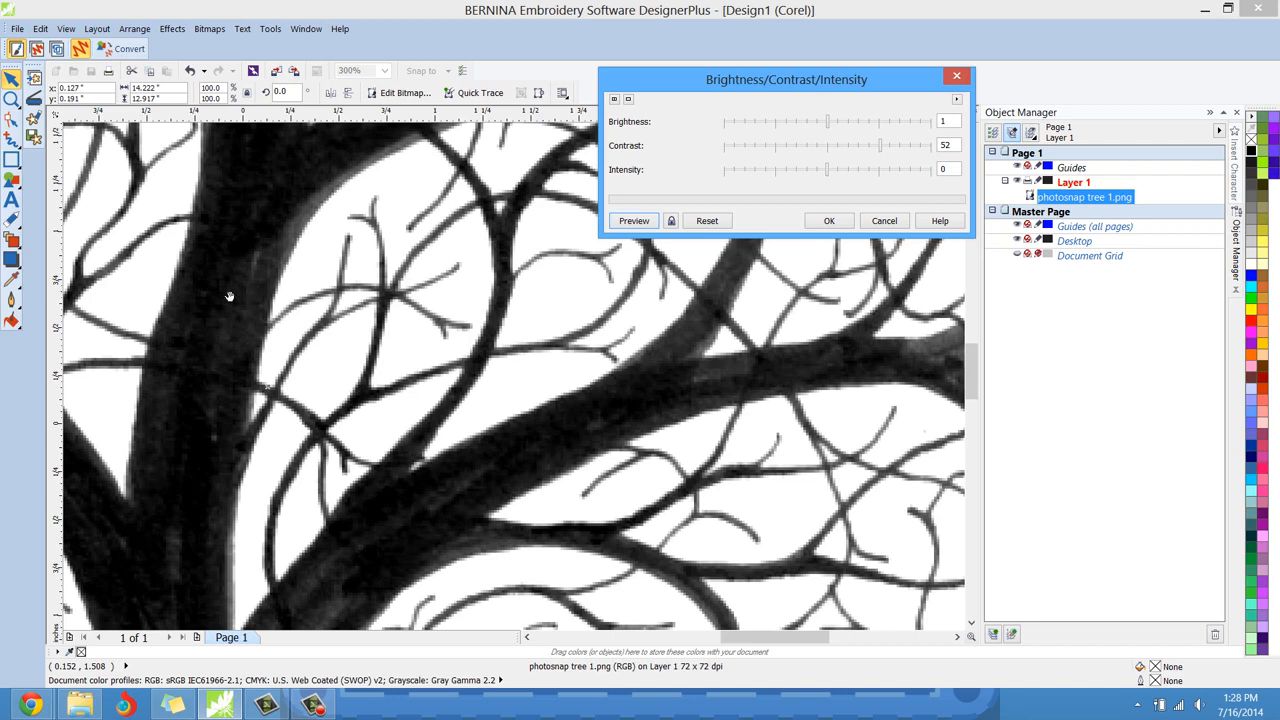
{"action": "mouse_move", "coordinate": [789, 163]}
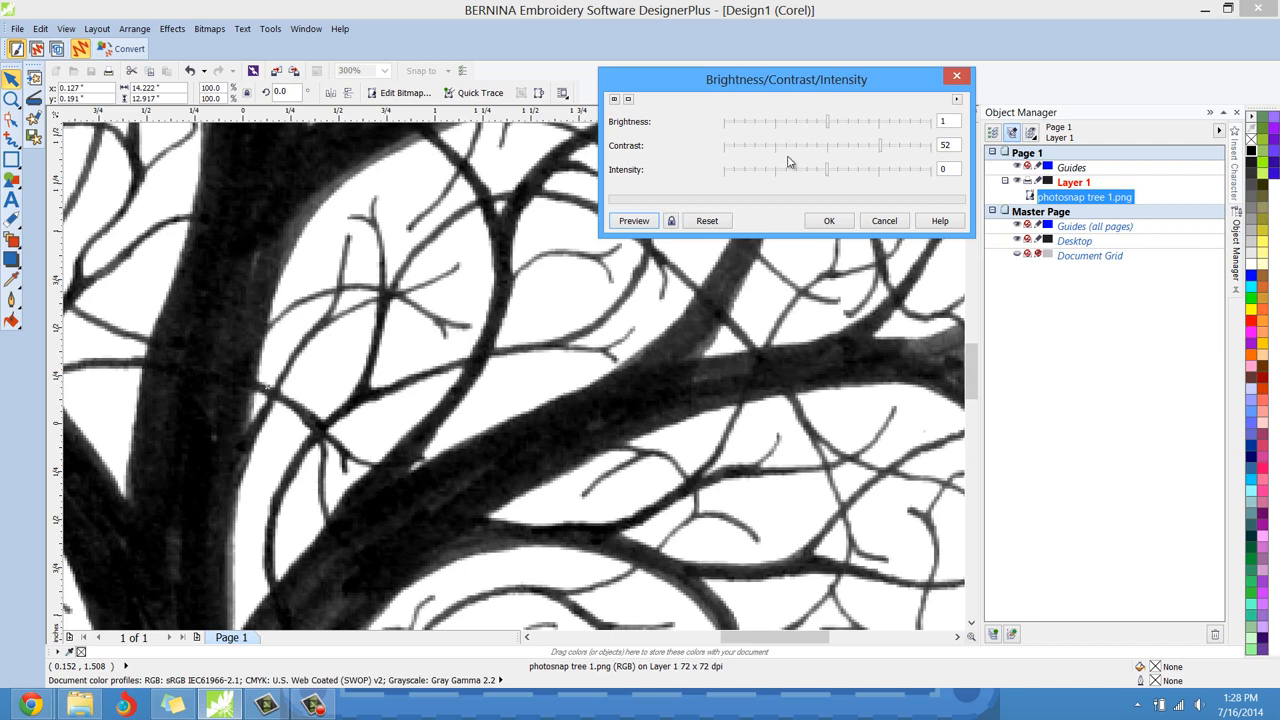
{"action": "left_click_drag", "start_coordinate": [828, 145], "coordinate": [935, 145]}
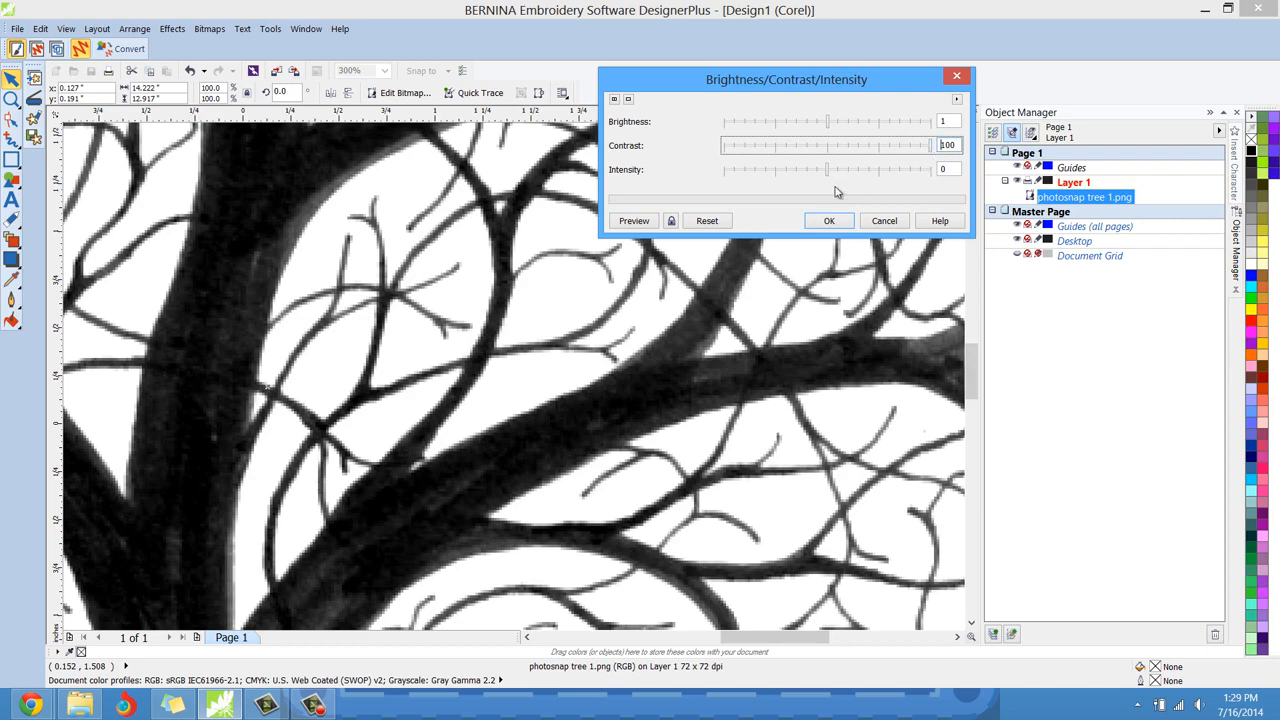
{"action": "left_click", "coordinate": [633, 221]}
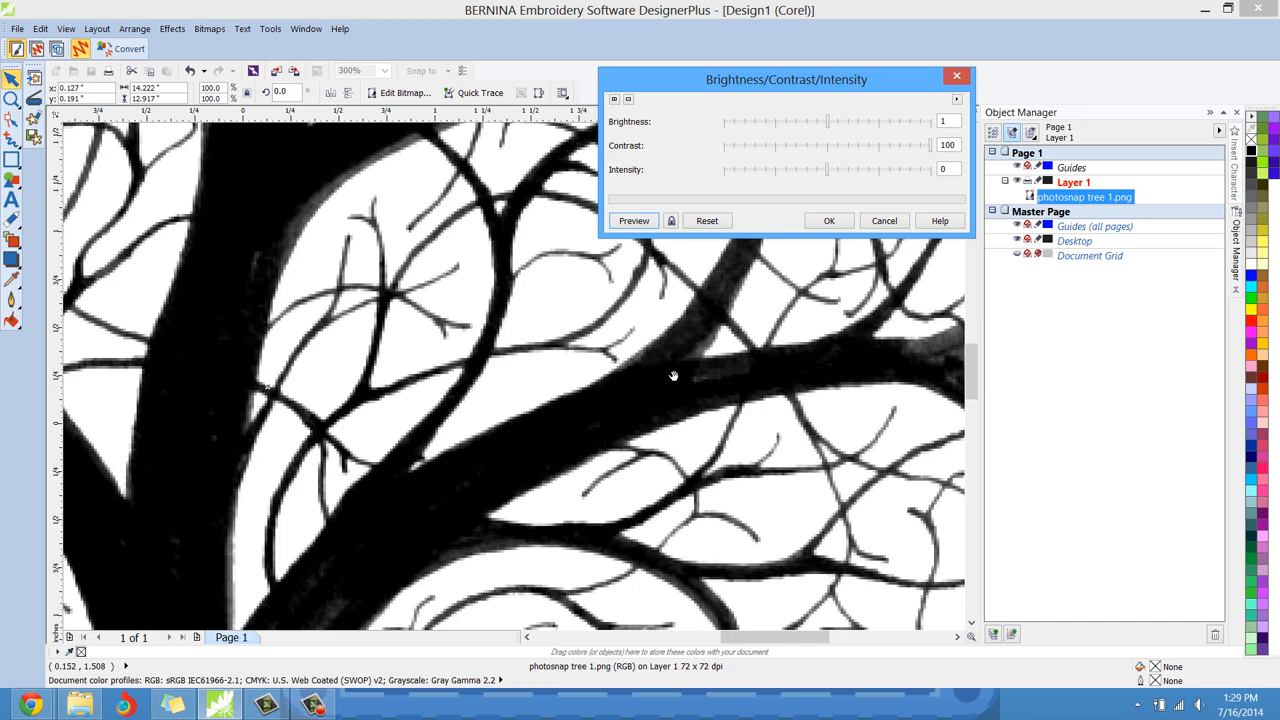
{"action": "mouse_move", "coordinate": [798, 176]}
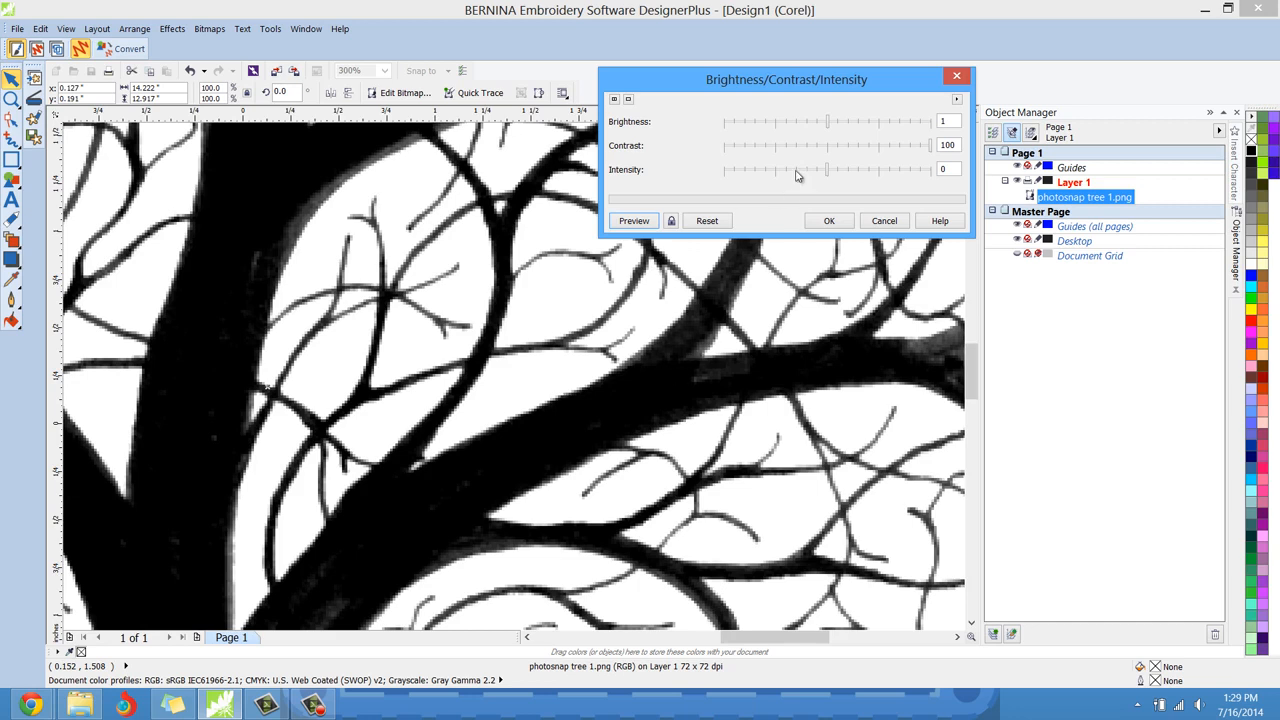
Step: Lower Brightness to -30 and preview the solid black branches on white
{"action": "left_click_drag", "start_coordinate": [828, 121], "coordinate": [815, 121]}
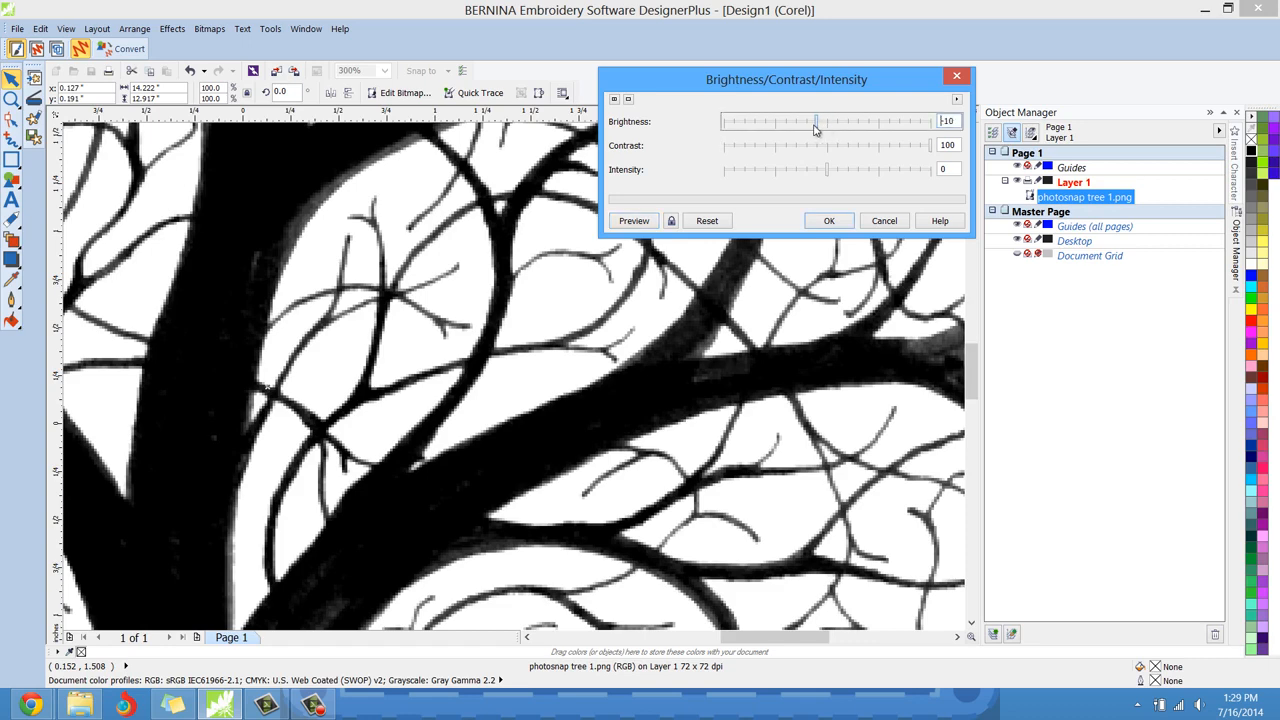
{"action": "left_click_drag", "start_coordinate": [815, 121], "coordinate": [795, 121]}
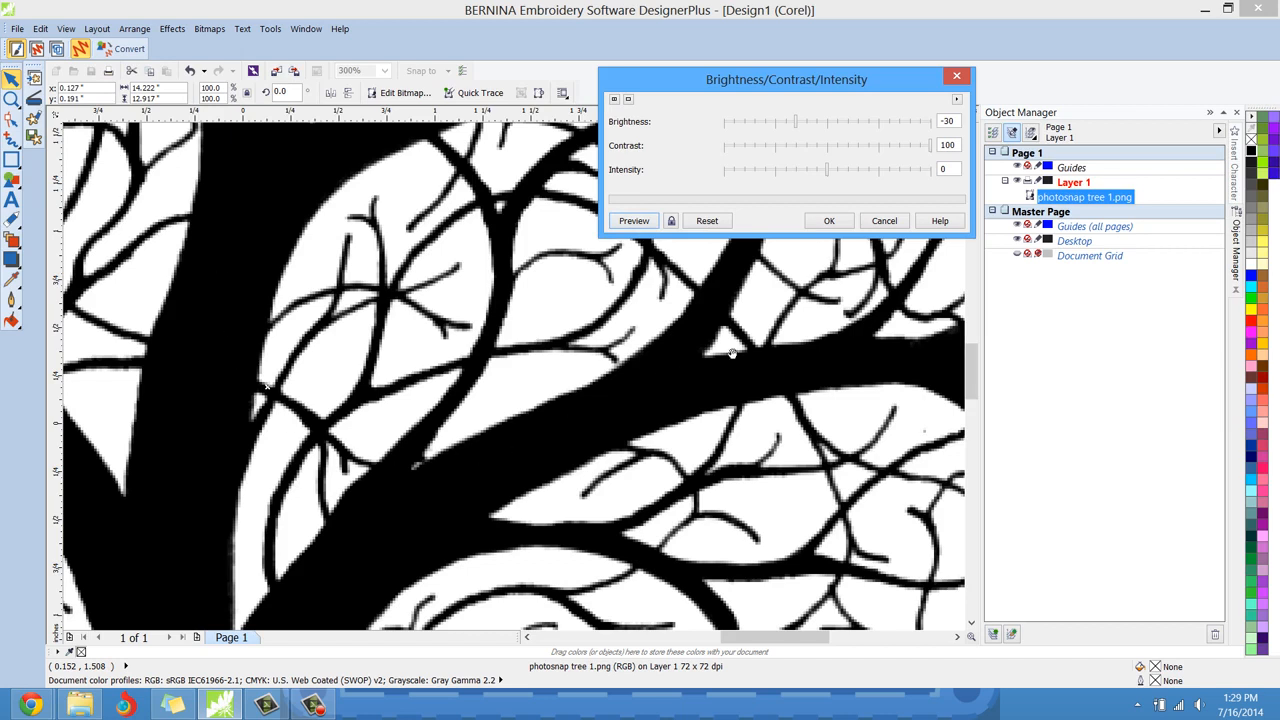
{"action": "mouse_move", "coordinate": [515, 455]}
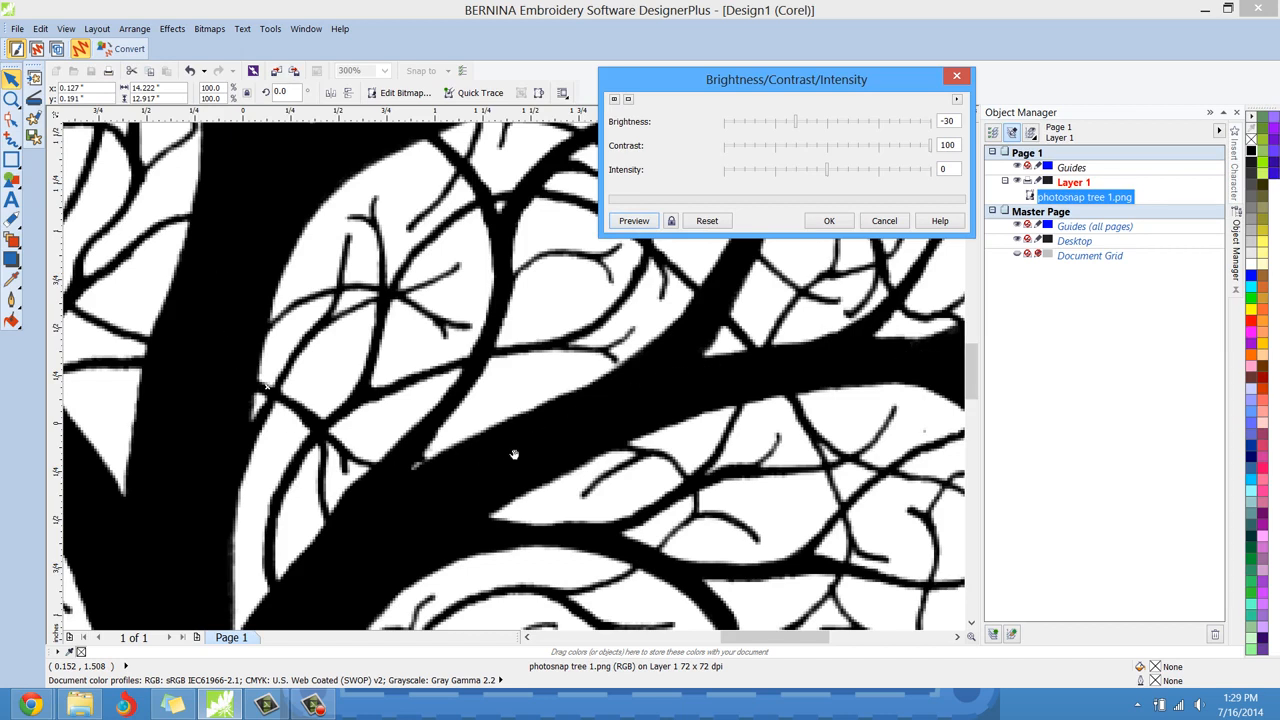
{"action": "mouse_move", "coordinate": [252, 345]}
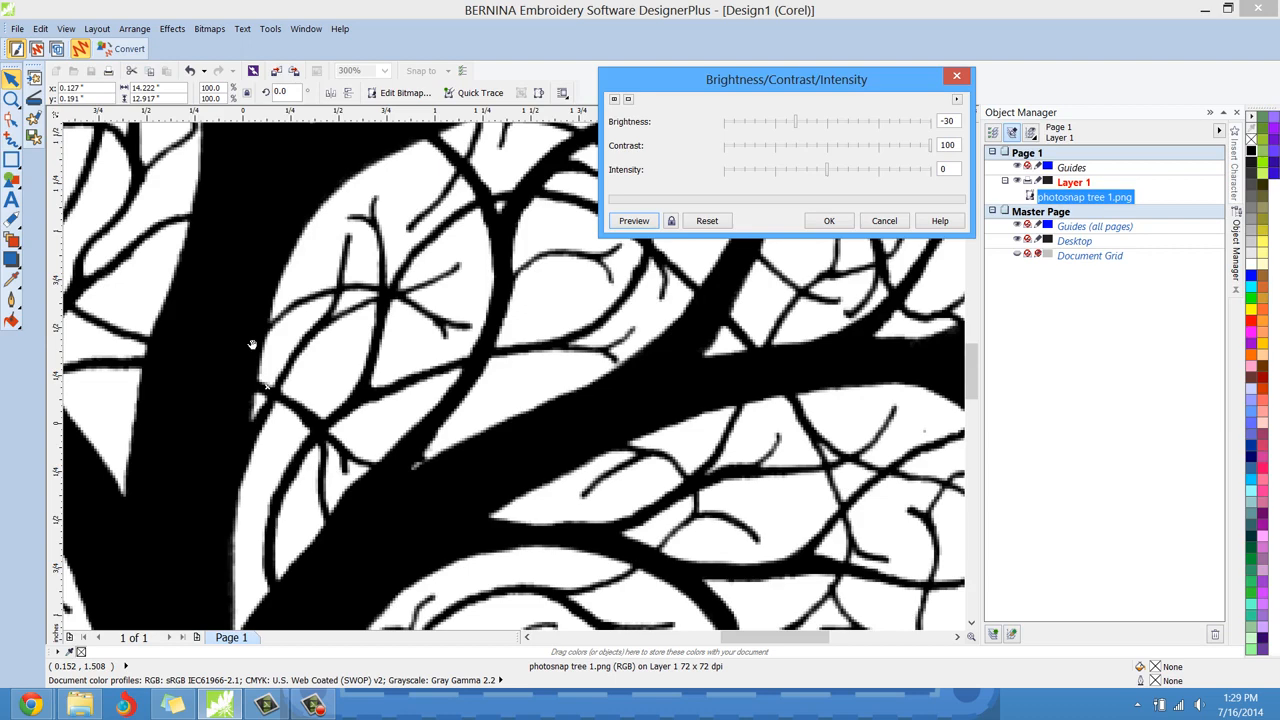
{"action": "left_click", "coordinate": [828, 220]}
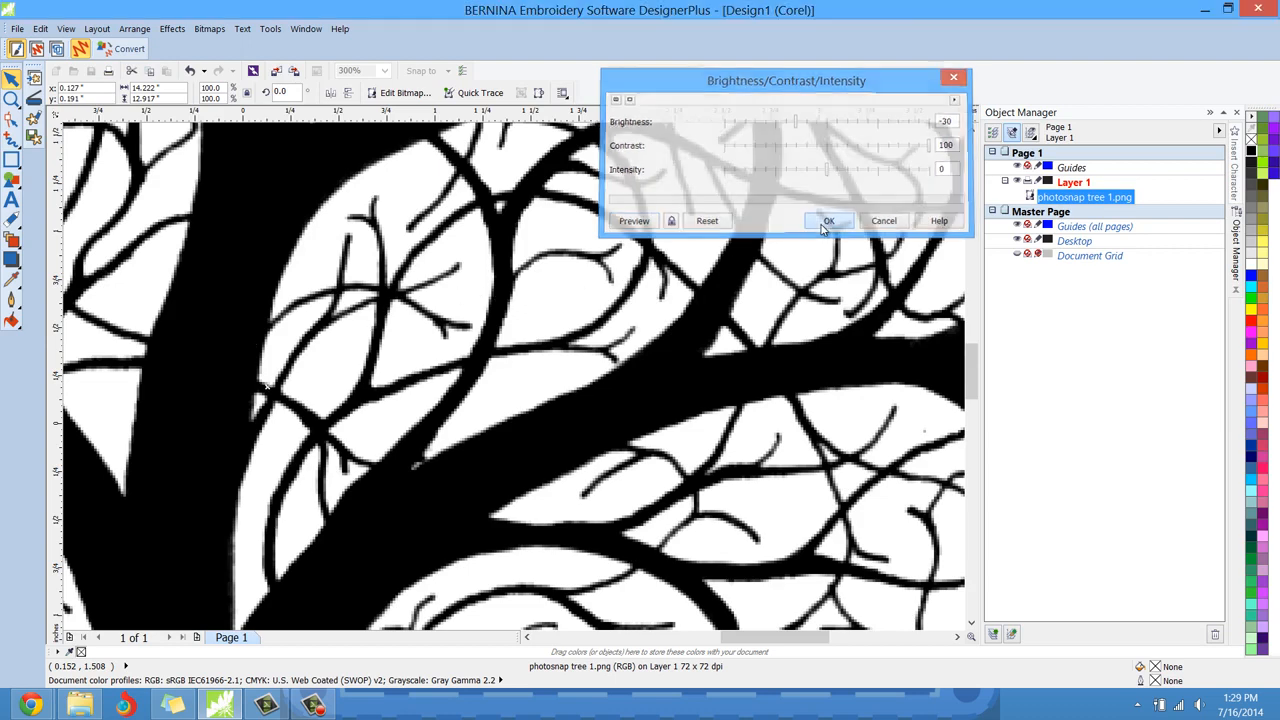
Step: Confirm the brightness -30, contrast 100 adjustment with OK
{"action": "left_click", "coordinate": [828, 221]}
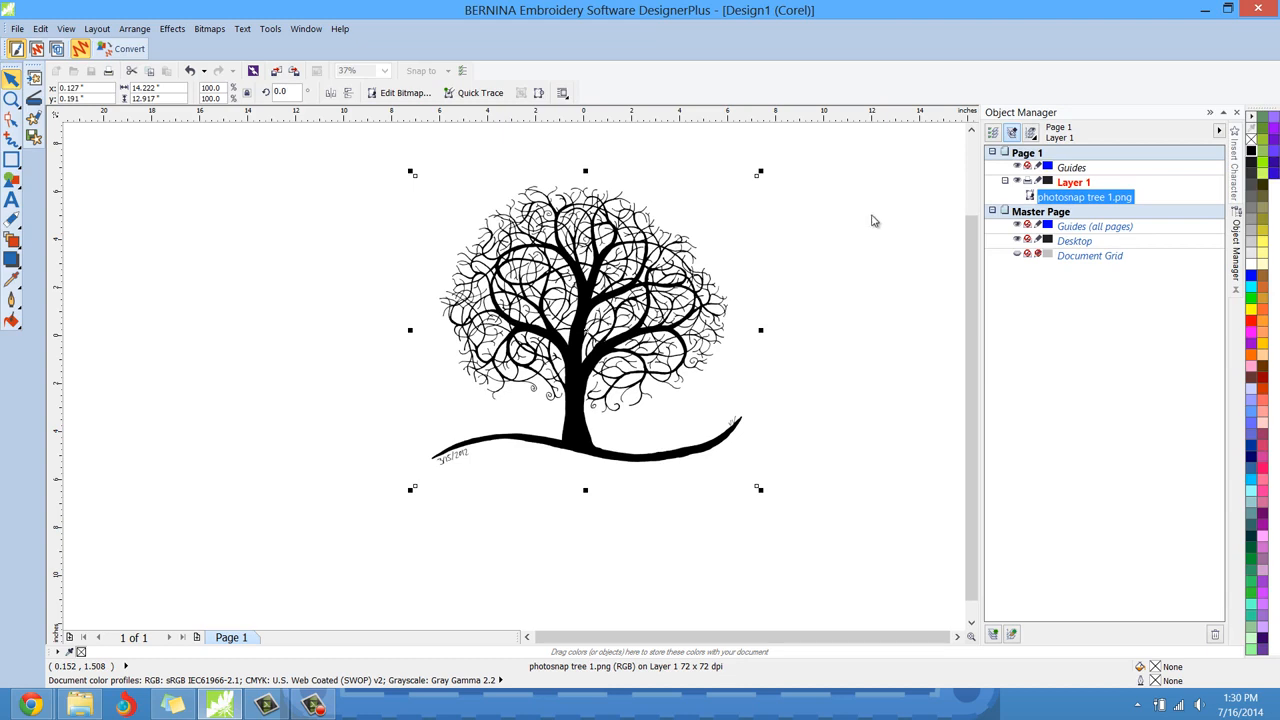
{"action": "mouse_move", "coordinate": [325, 317]}
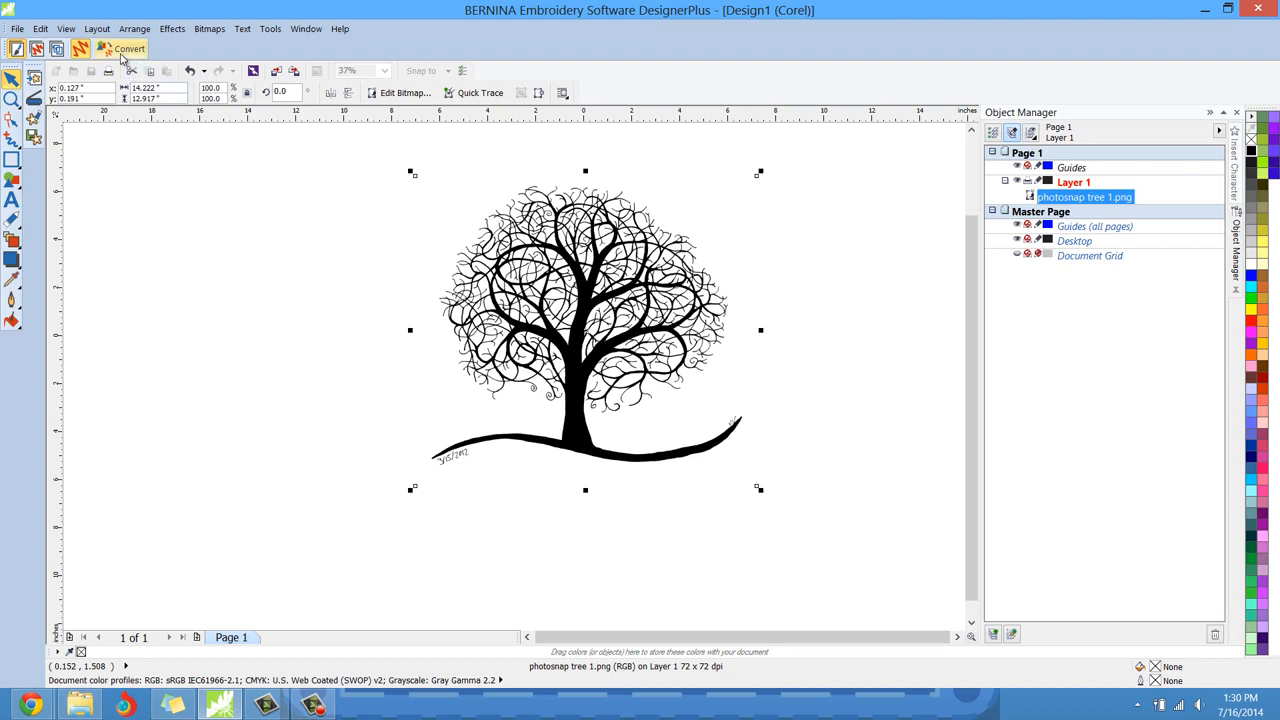
{"action": "mouse_move", "coordinate": [125, 52]}
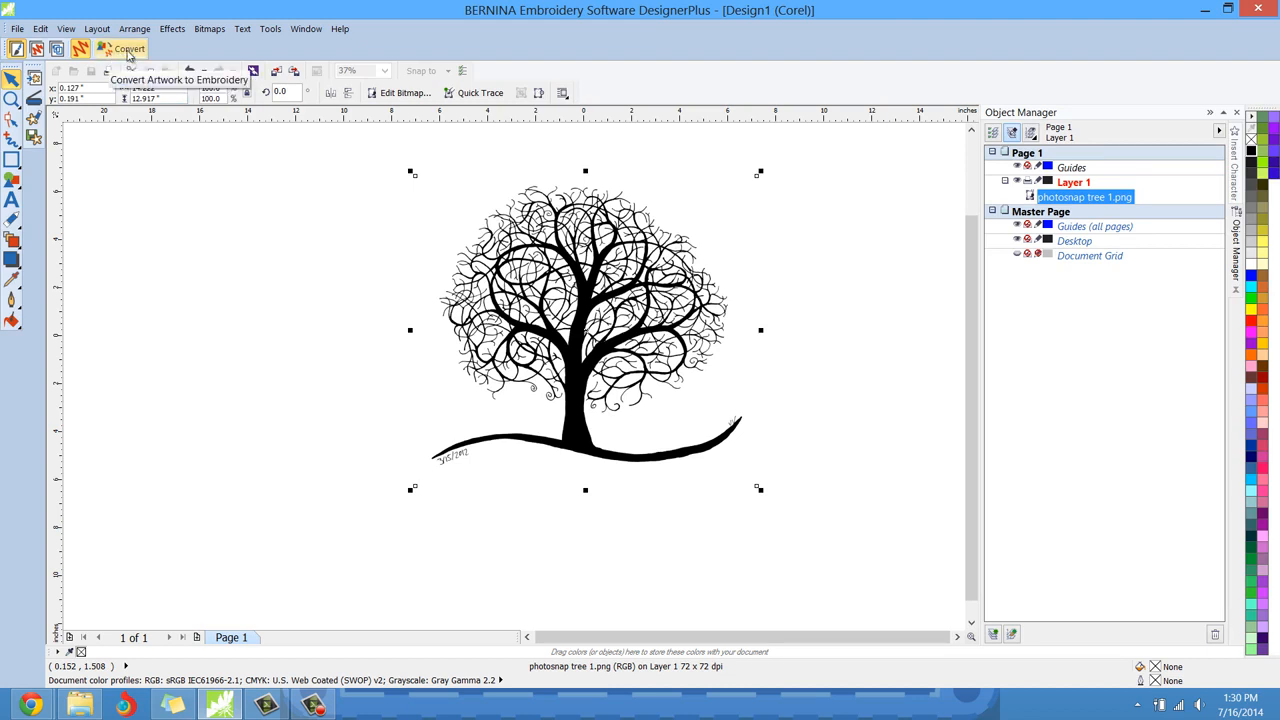
{"action": "mouse_move", "coordinate": [128, 48]}
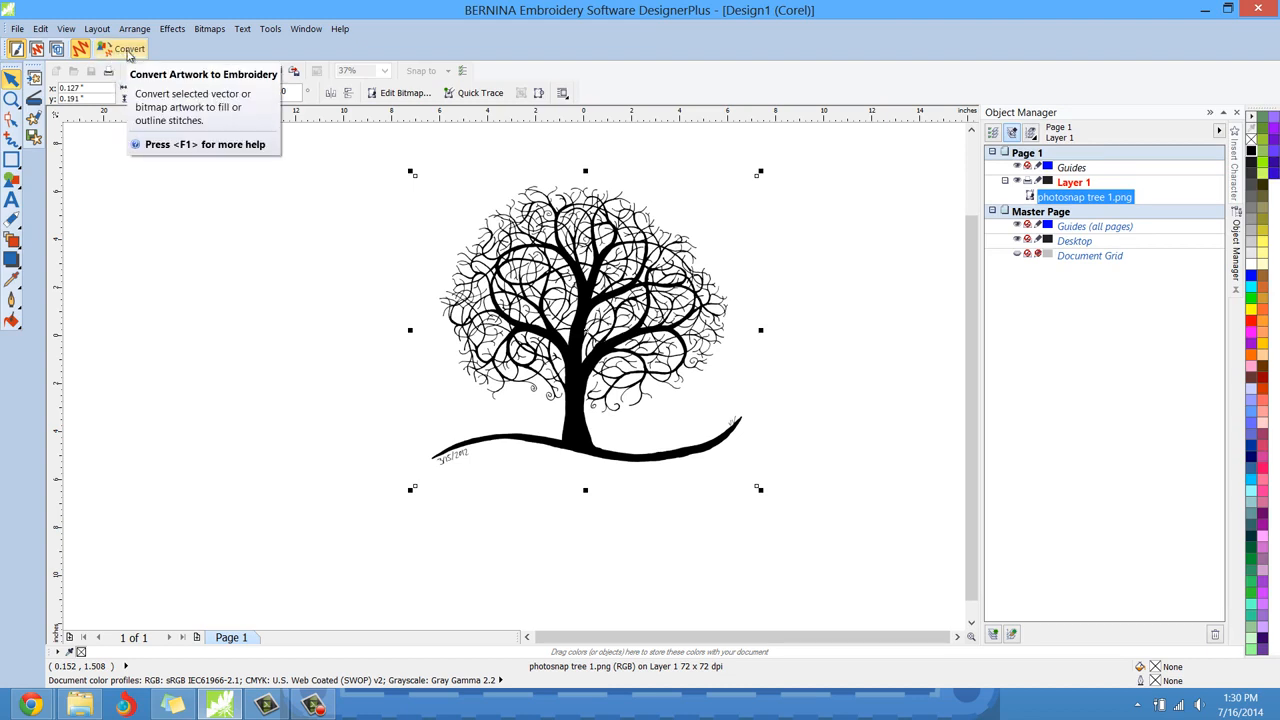
{"action": "mouse_move", "coordinate": [326, 262]}
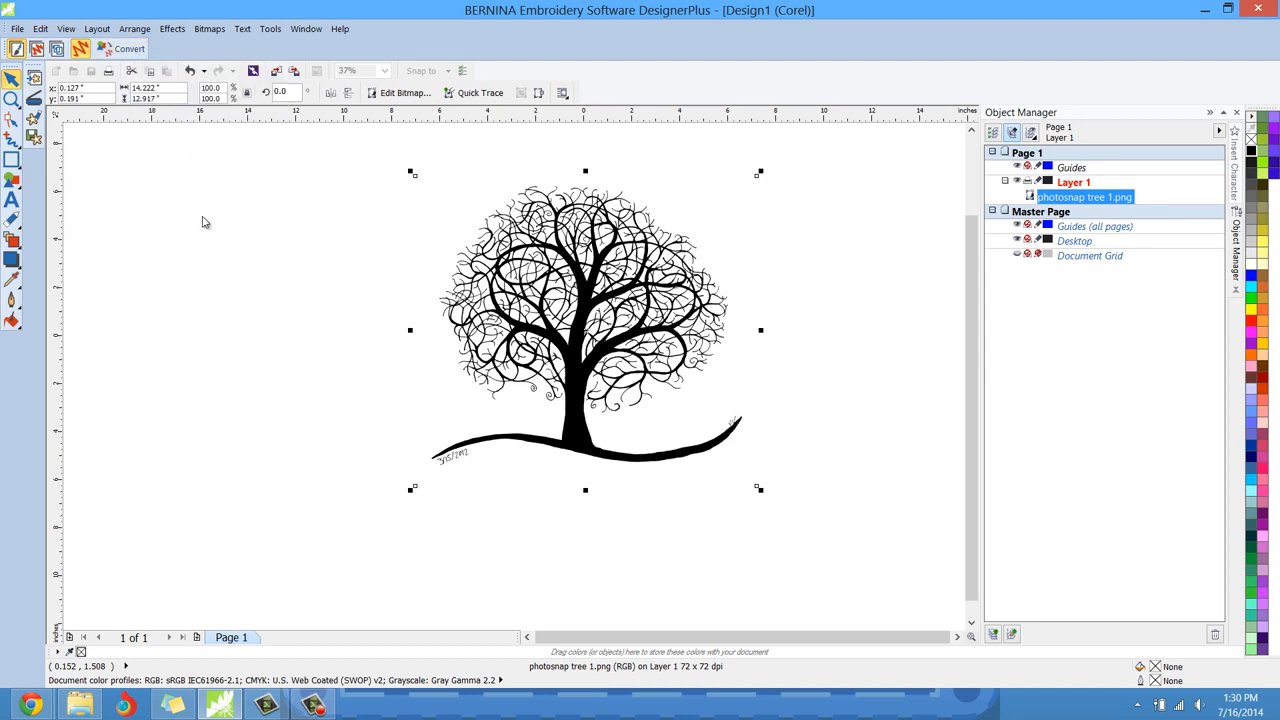
{"action": "mouse_move", "coordinate": [281, 272]}
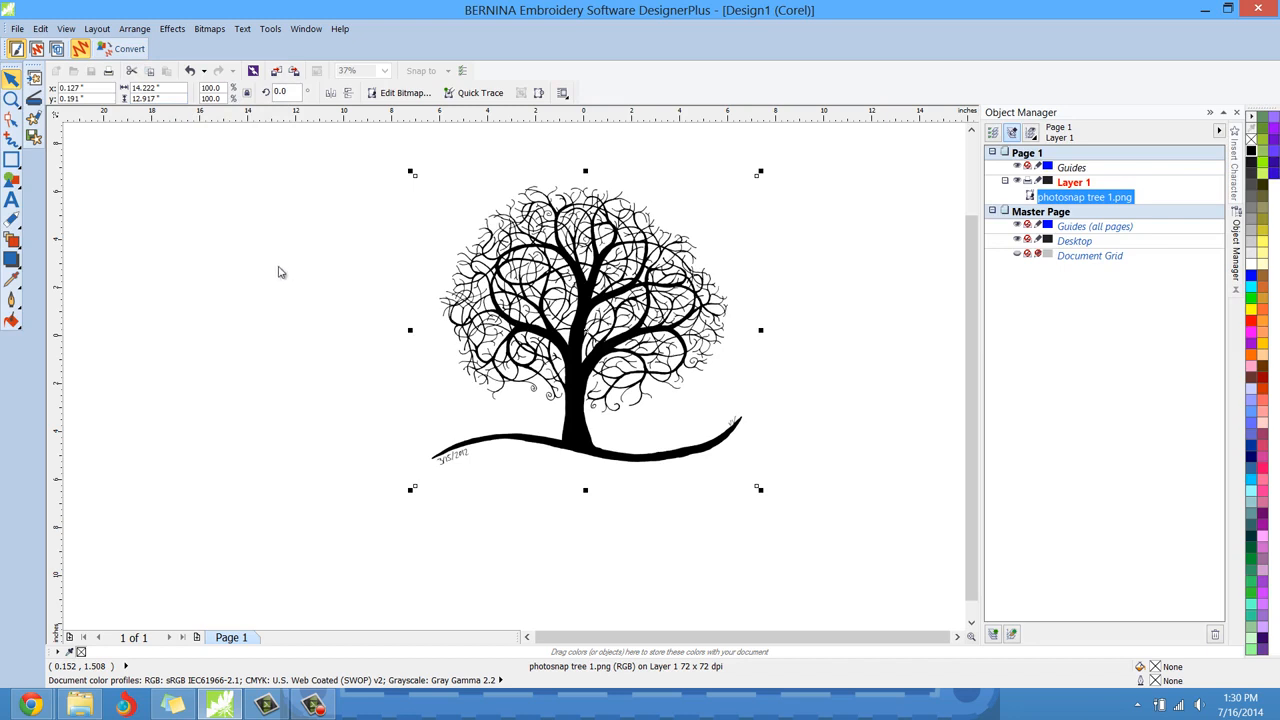
{"action": "mouse_move", "coordinate": [331, 311]}
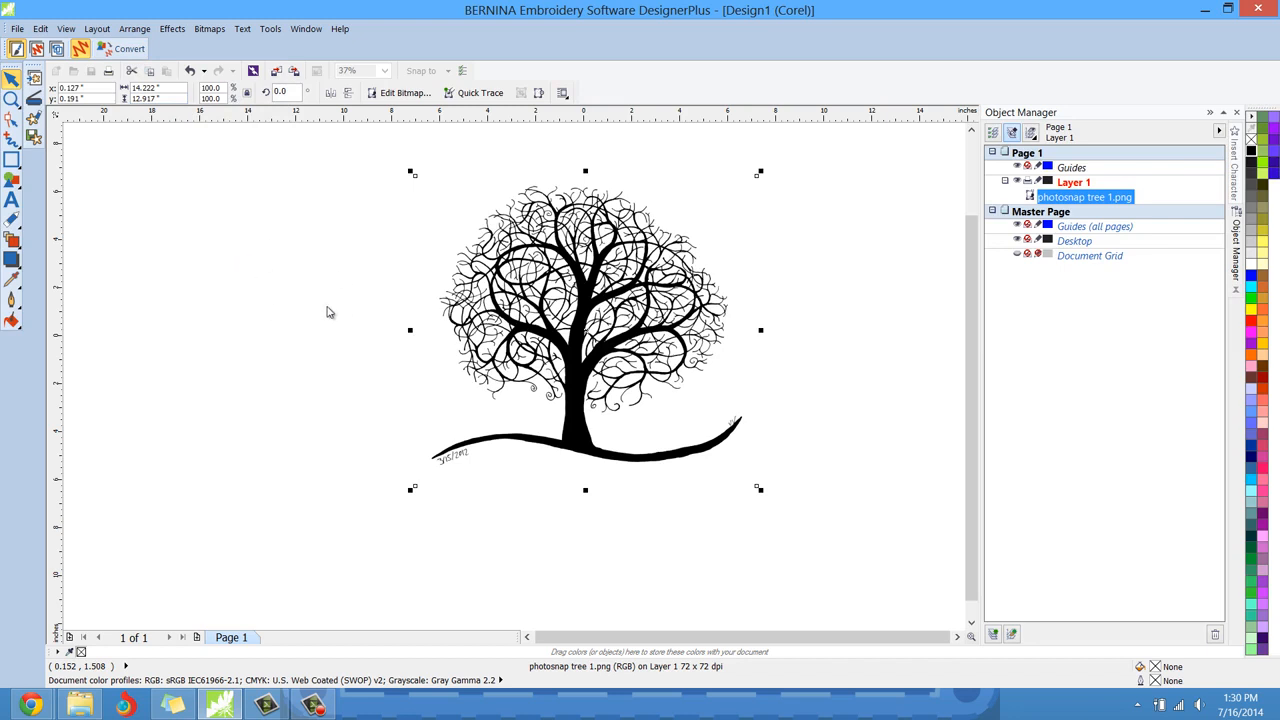